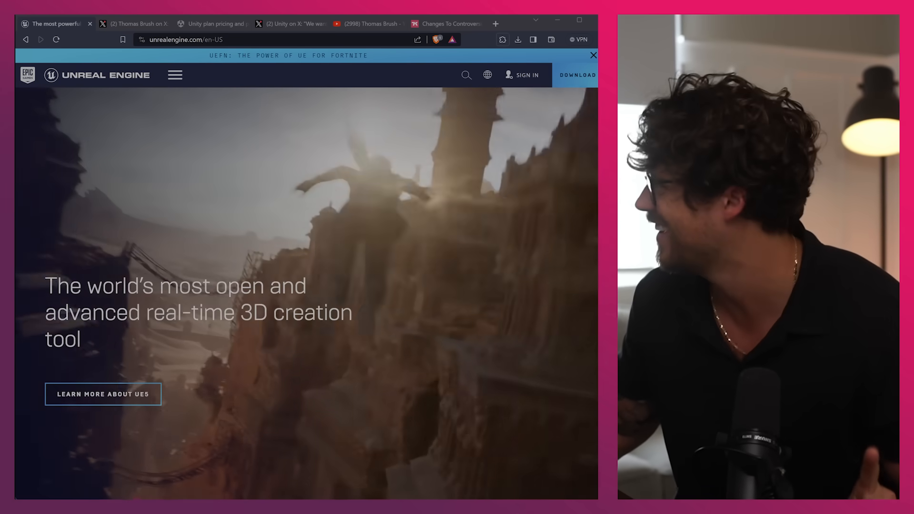
# - Show the Unity Blog pricing post's Runtime Fee schedule with eligibility thresholds and per-install rates
pyautogui.click(215, 24)
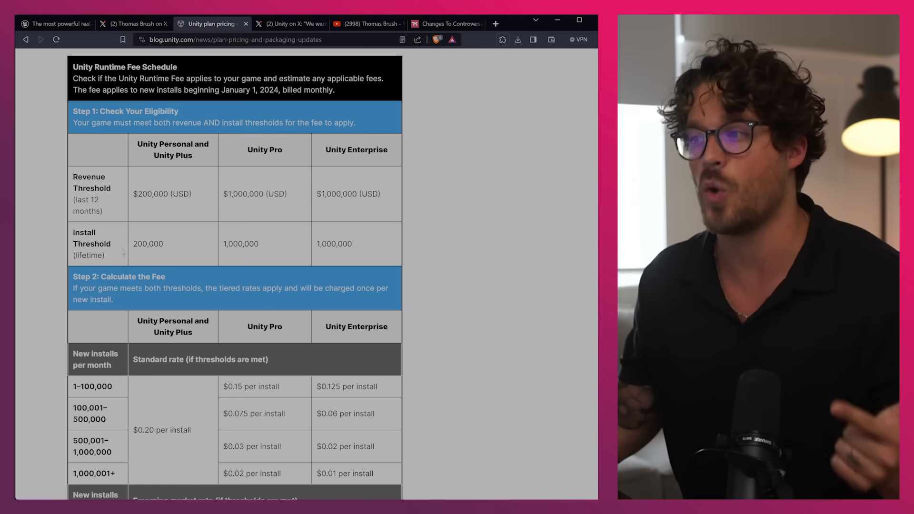
pyautogui.scroll(-3)
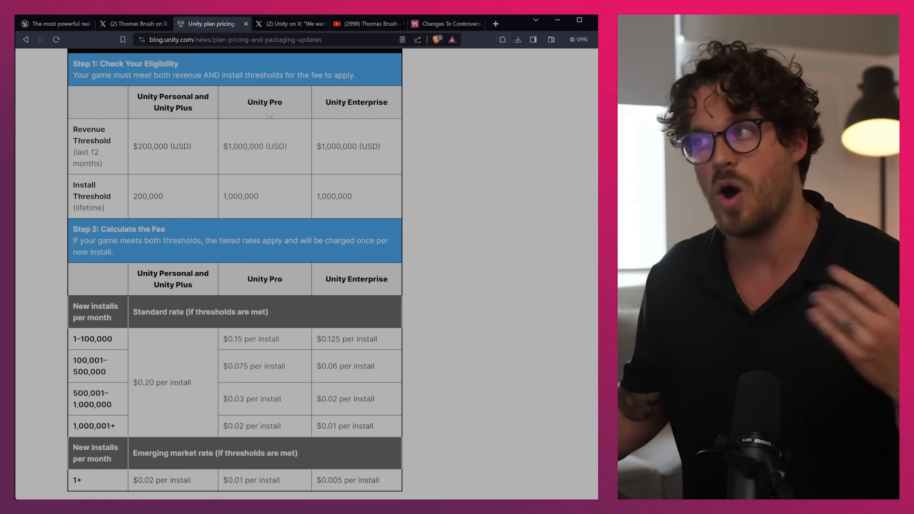
pyautogui.doubleClick(241, 197)
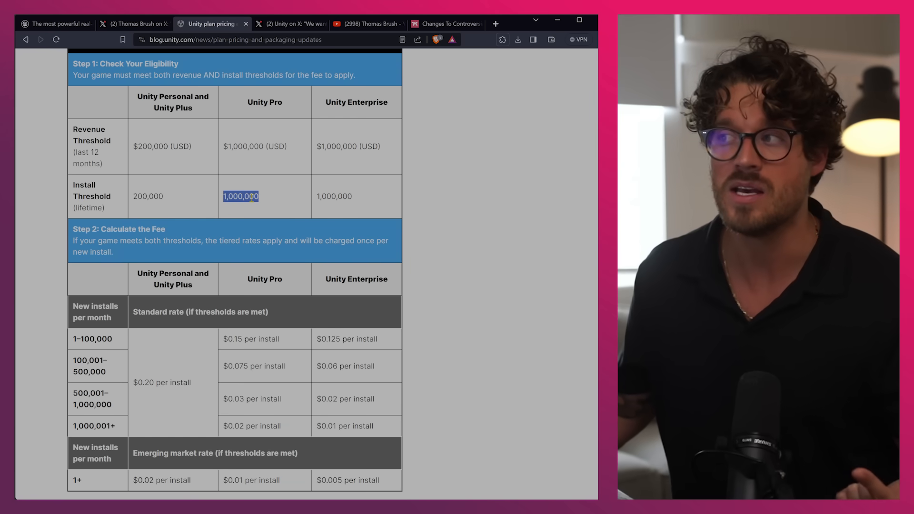
pyautogui.scroll(-3)
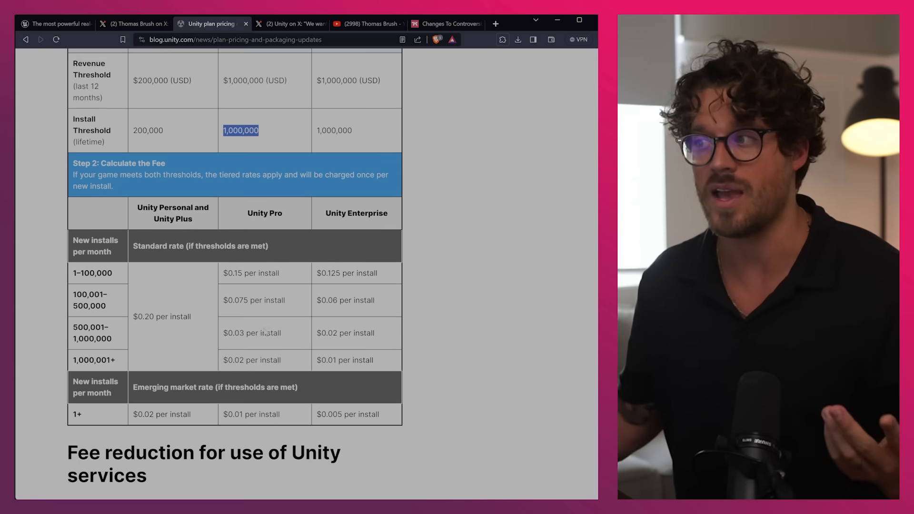
pyautogui.scroll(-3)
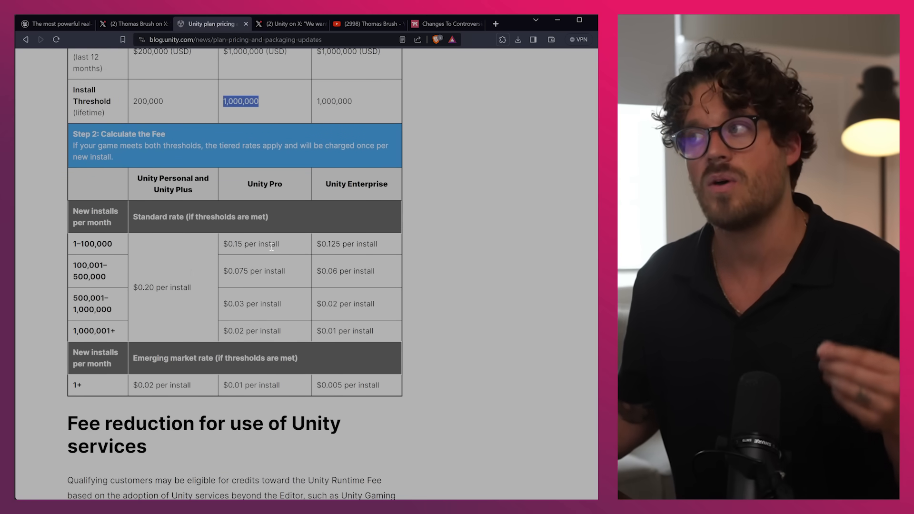
pyautogui.scroll(3)
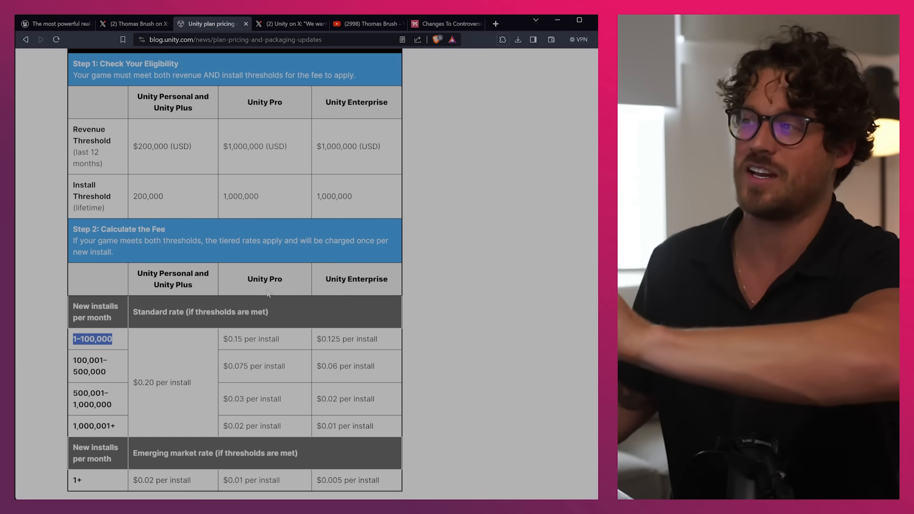
pyautogui.moveTo(261, 299)
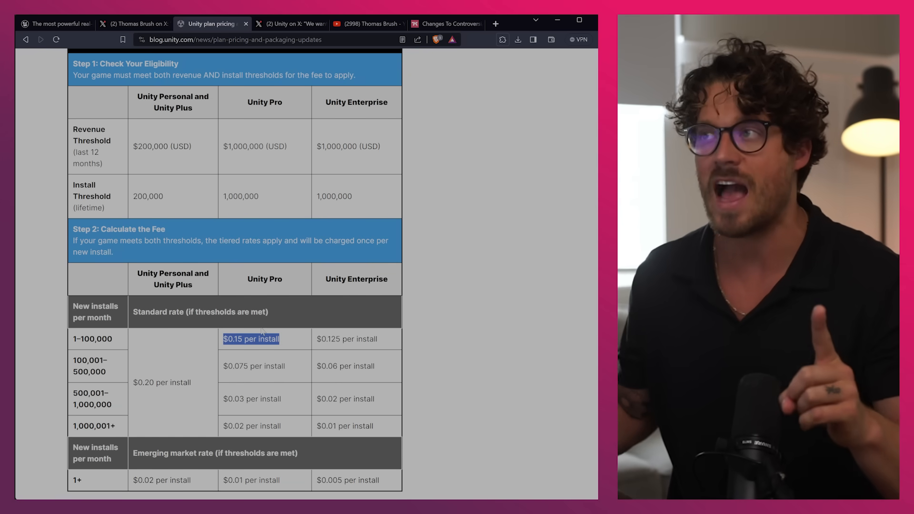
# - Show the Thomas Brush Unity poll where distrust of install counts leads at 54.7%, with replies below
pyautogui.click(133, 23)
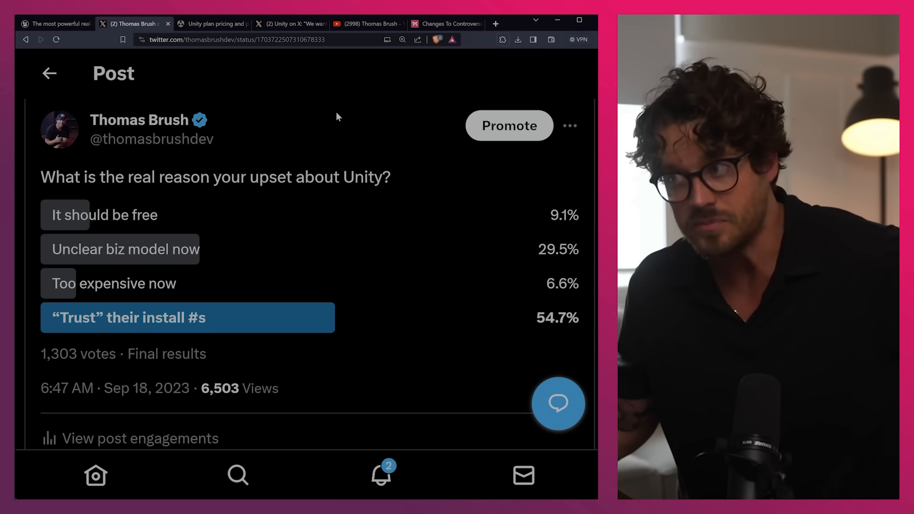
pyautogui.scroll(-3)
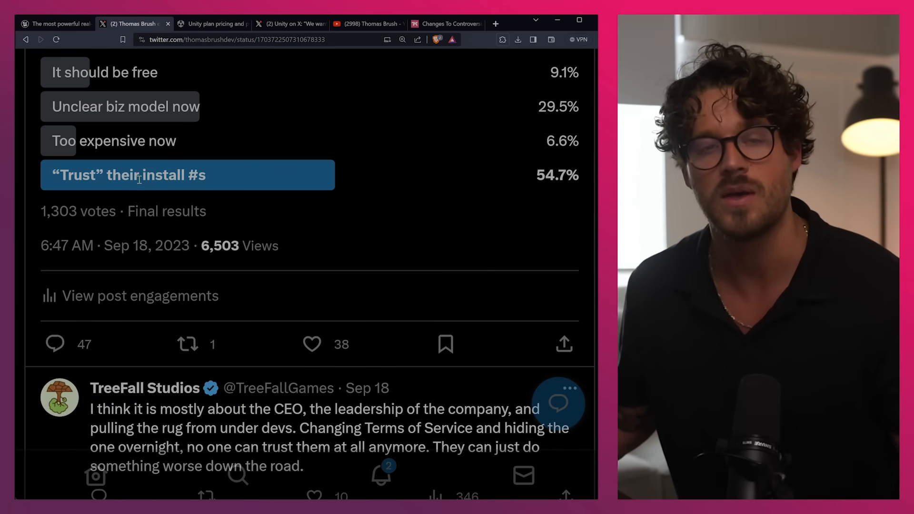
pyautogui.scroll(-3)
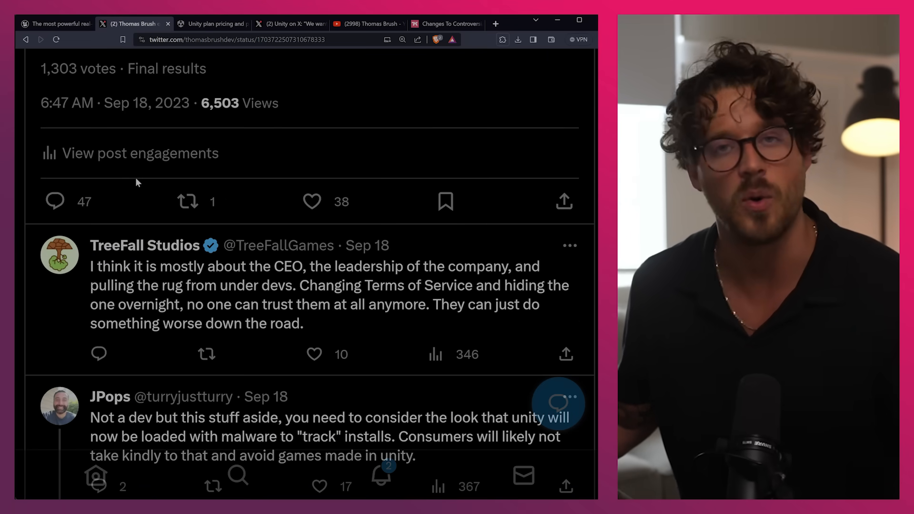
pyautogui.moveTo(130, 179)
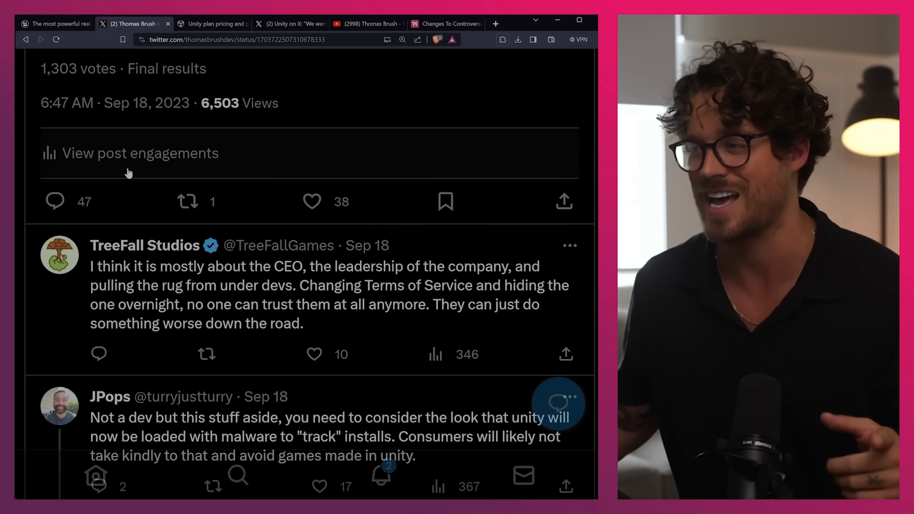
pyautogui.scroll(-3)
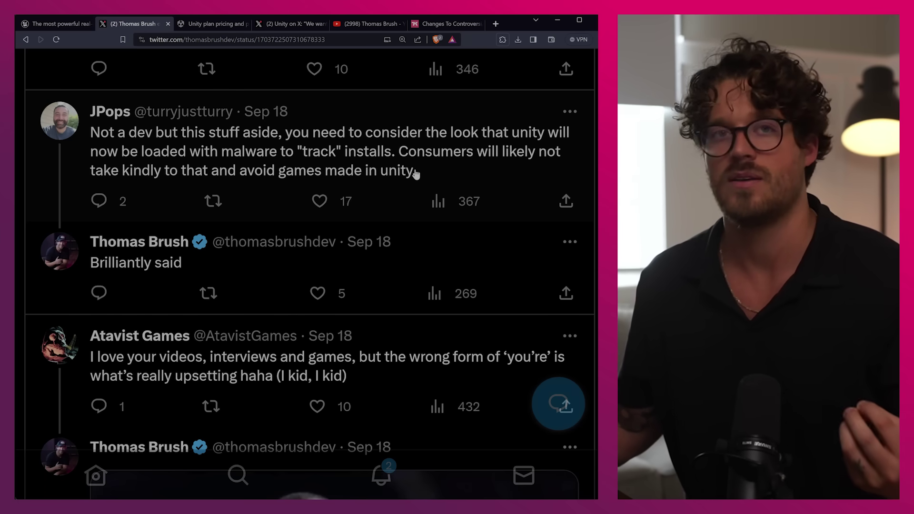
pyautogui.scroll(-3)
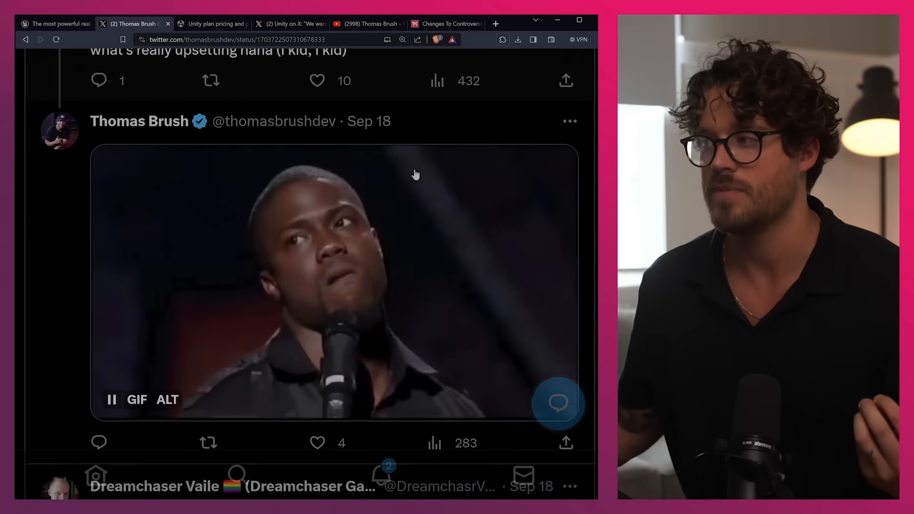
pyautogui.scroll(-3)
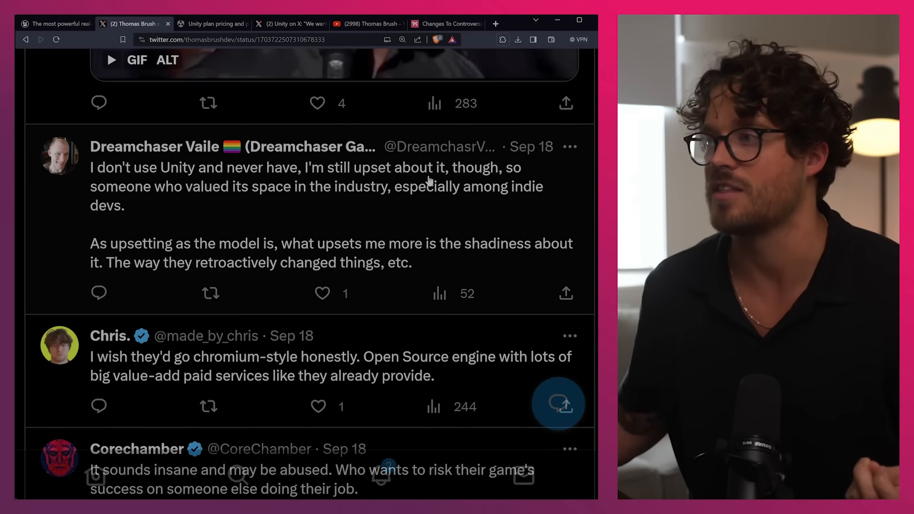
pyautogui.moveTo(324, 211)
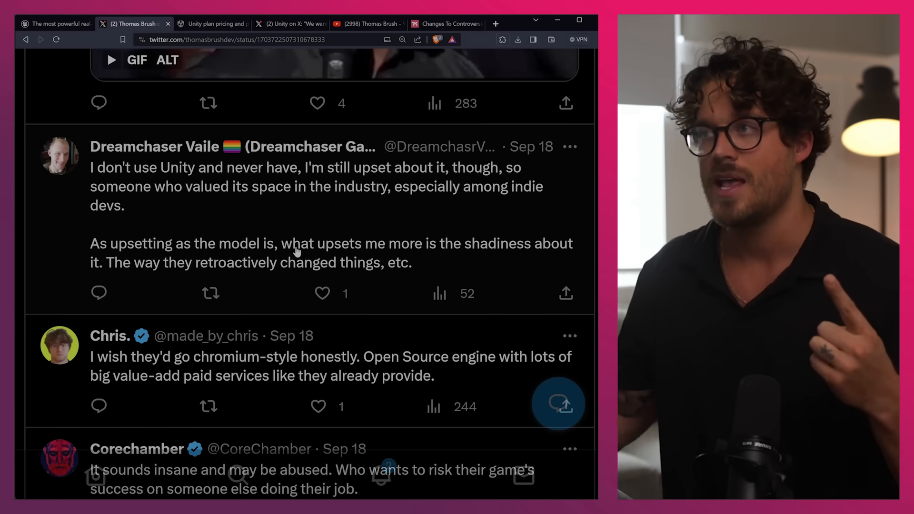
pyautogui.moveTo(243, 110)
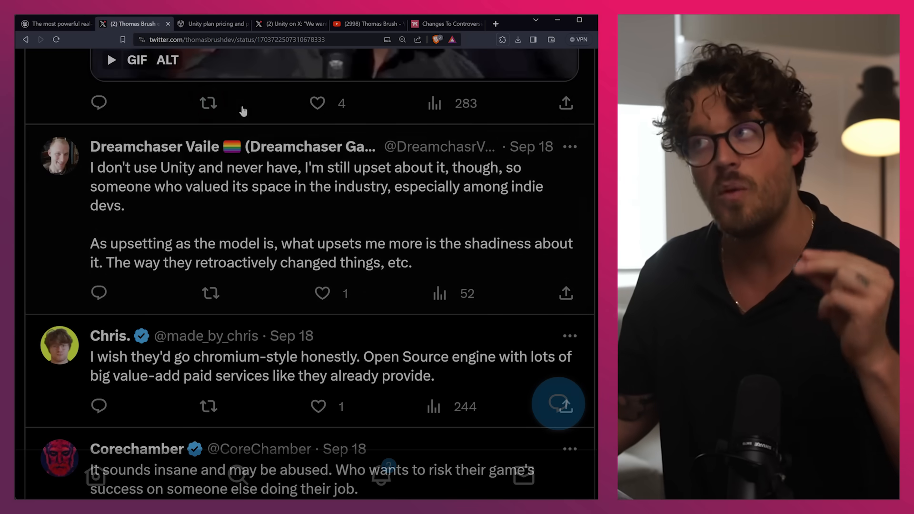
pyautogui.click(213, 24)
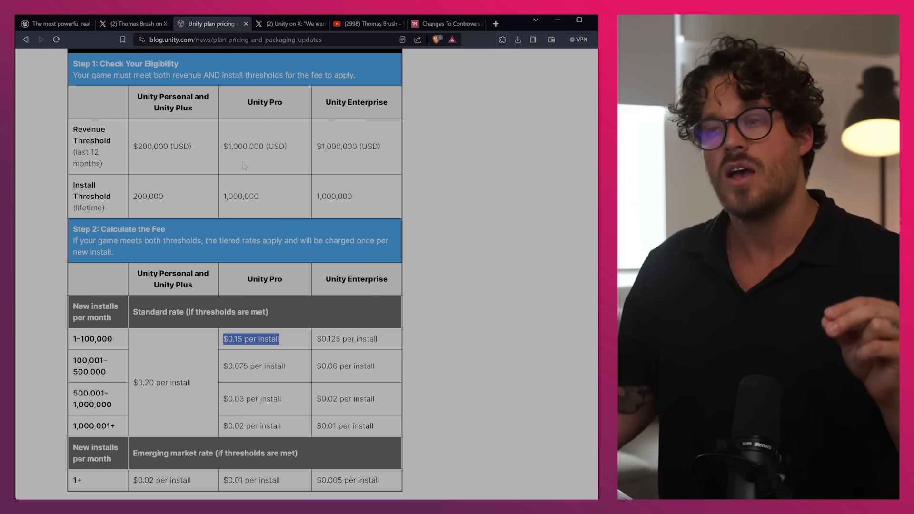
pyautogui.moveTo(264, 193)
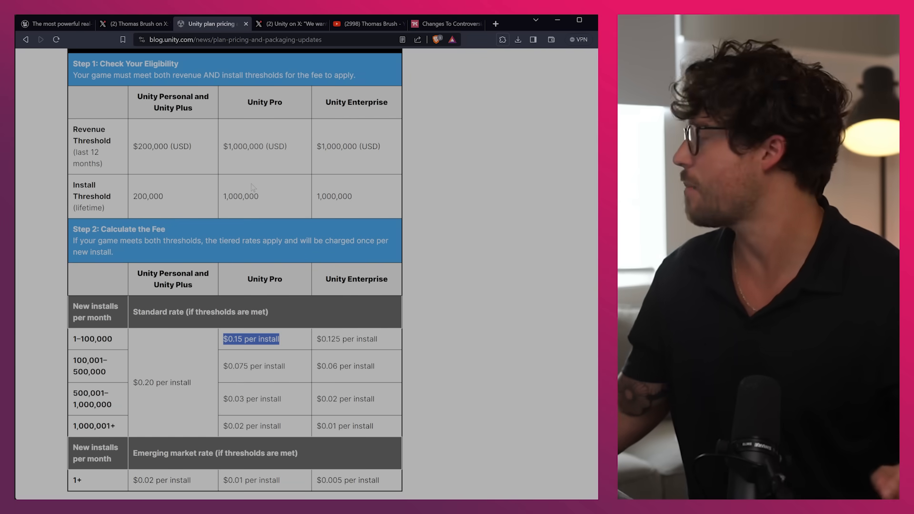
pyautogui.click(290, 23)
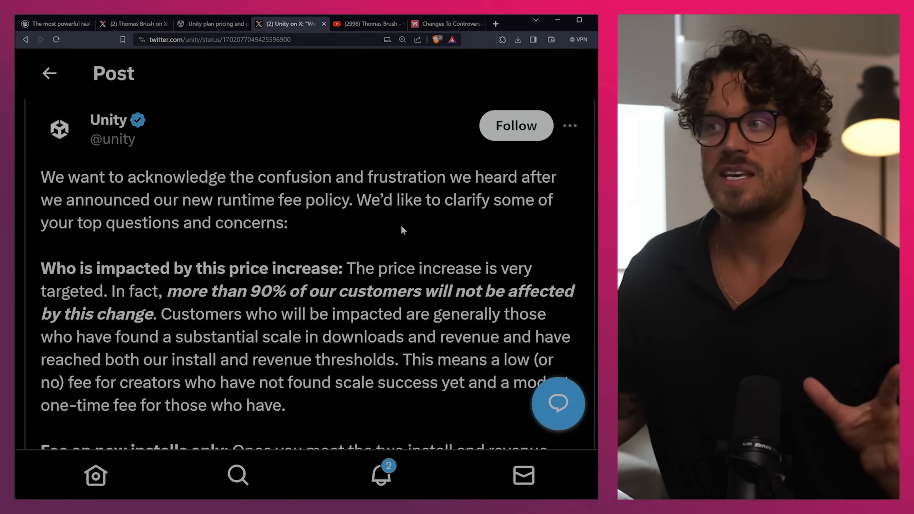
pyautogui.scroll(-3)
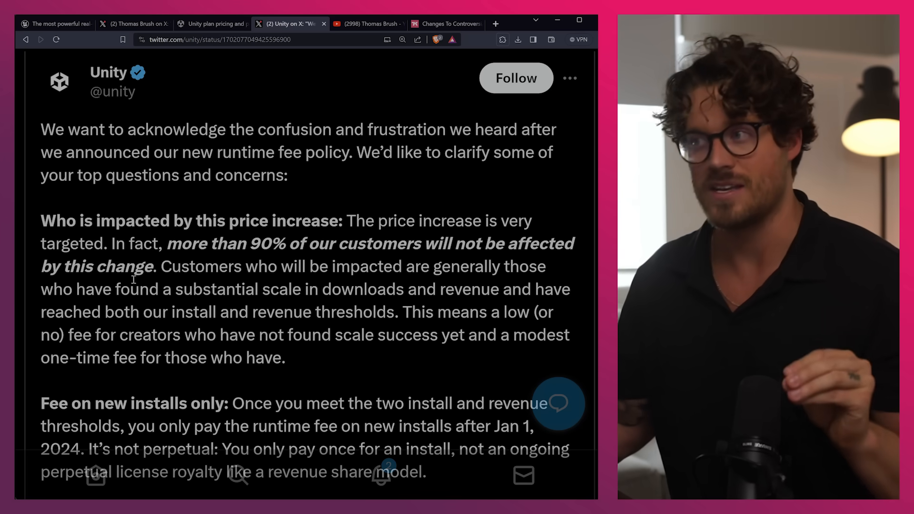
pyautogui.moveTo(107, 243); pyautogui.dragTo(447, 244)
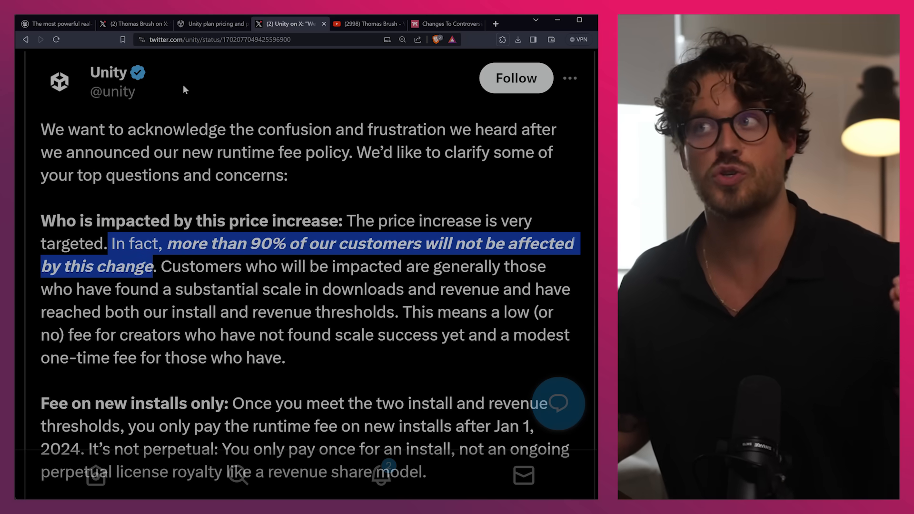
pyautogui.click(212, 23)
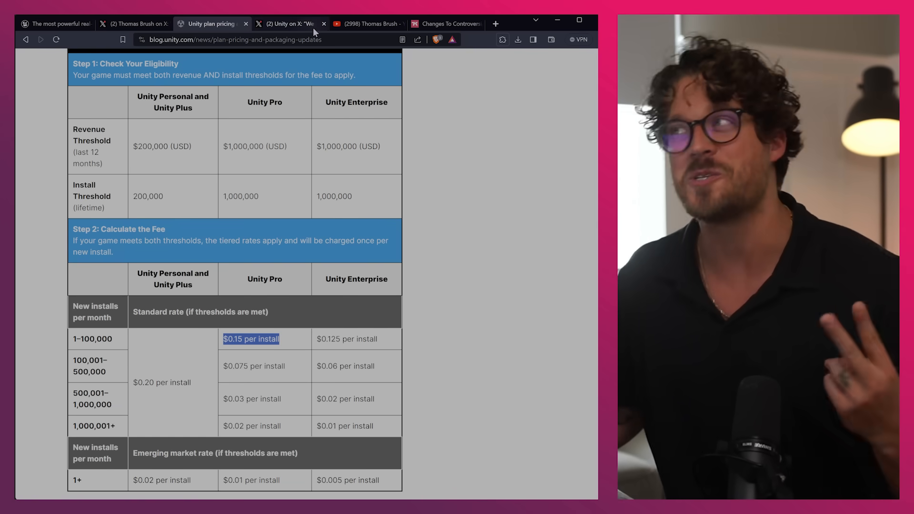
# - Return to Unity's clarification post with its '90% of customers unaffected' claim
pyautogui.click(288, 23)
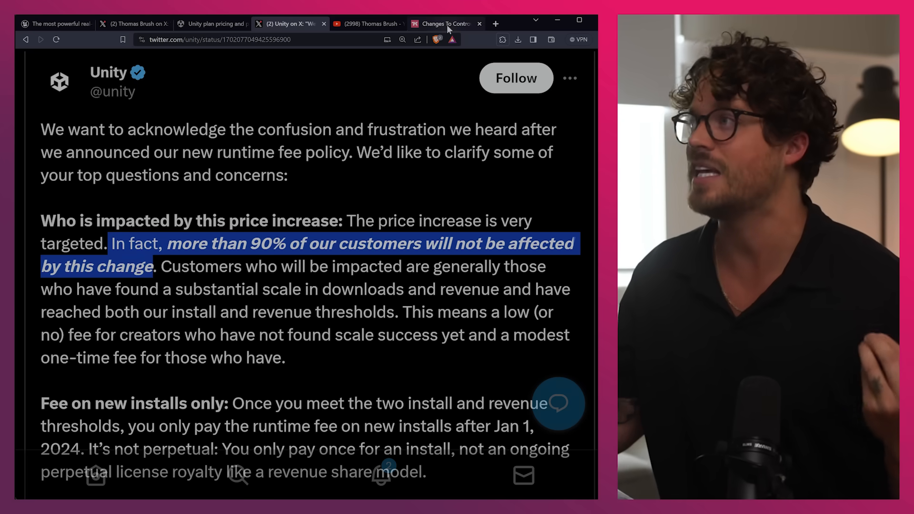
# - Read through Kotaku's Unity policy leak article down to the Bloomberg update on the 4% revenue cap
pyautogui.click(446, 22)
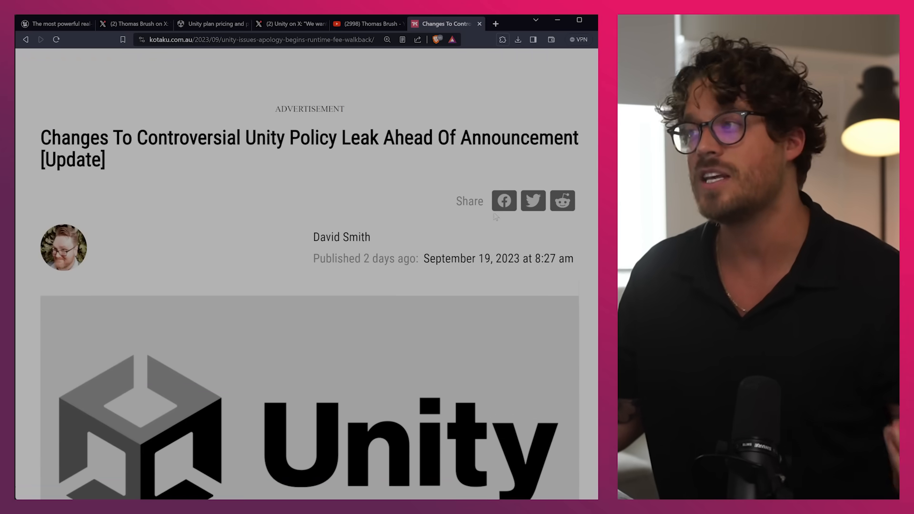
pyautogui.scroll(-3)
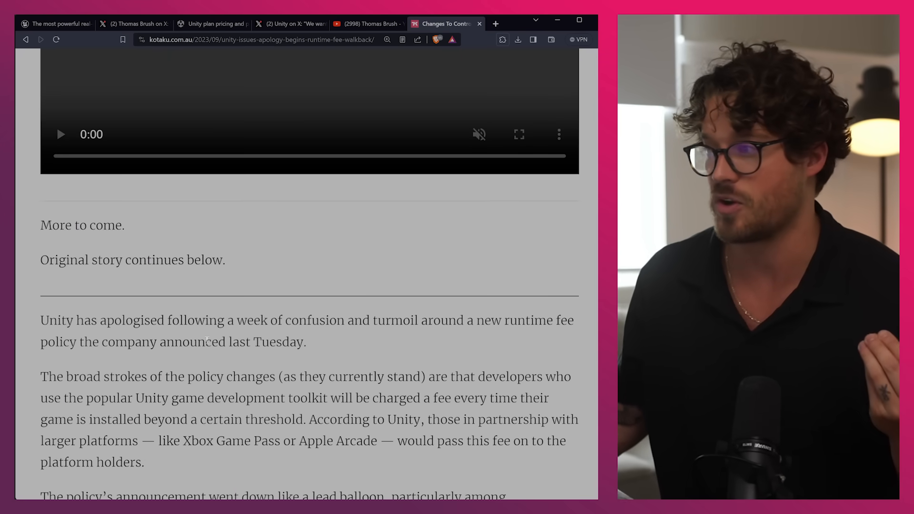
pyautogui.scroll(-3)
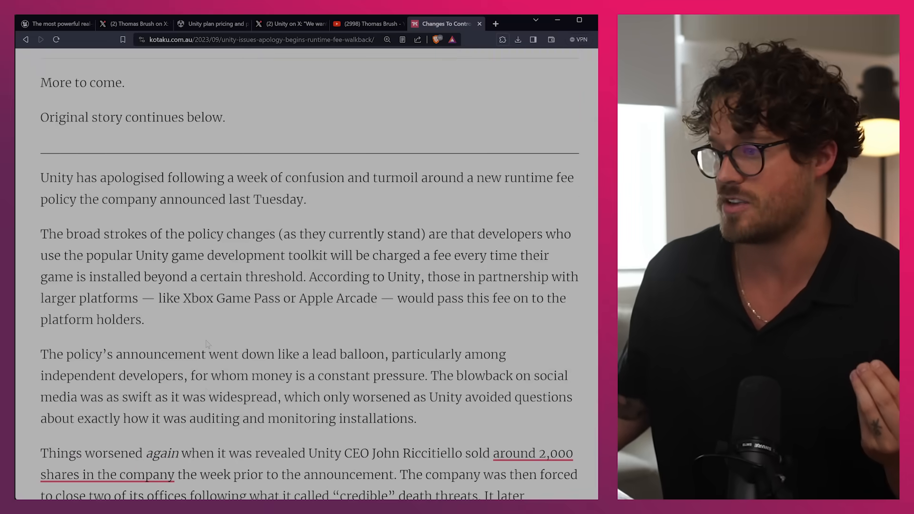
pyautogui.scroll(-3)
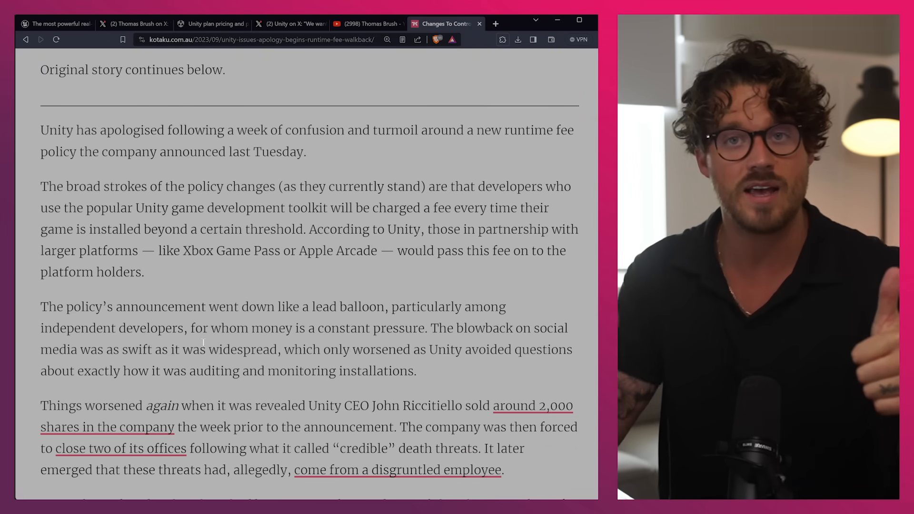
pyautogui.scroll(-3)
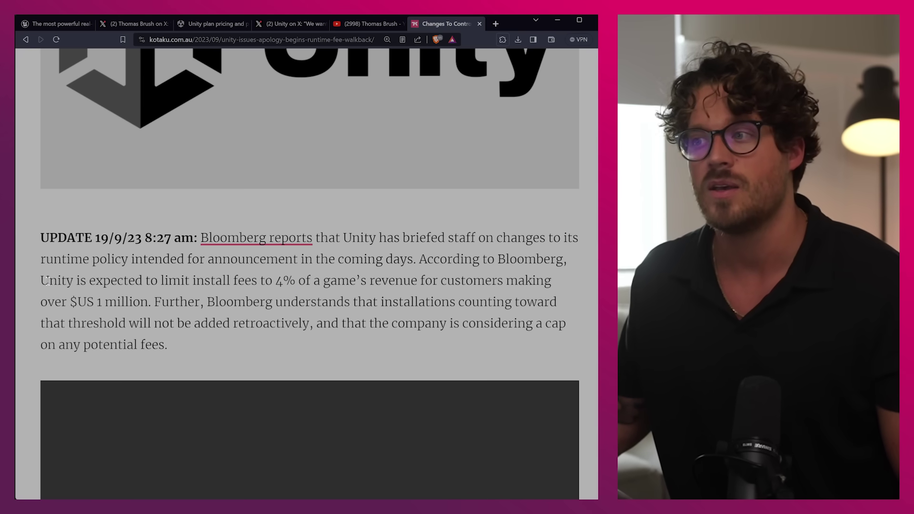
# - Highlight the Kotaku sentence about limiting install fees to 4% of revenue over $1 million
pyautogui.moveTo(41, 280); pyautogui.dragTo(107, 280)
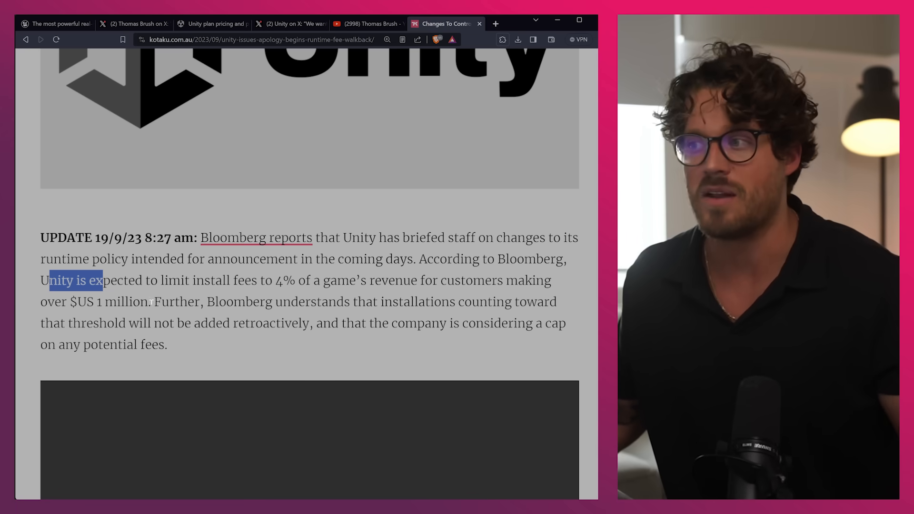
pyautogui.moveTo(100, 280); pyautogui.dragTo(148, 302)
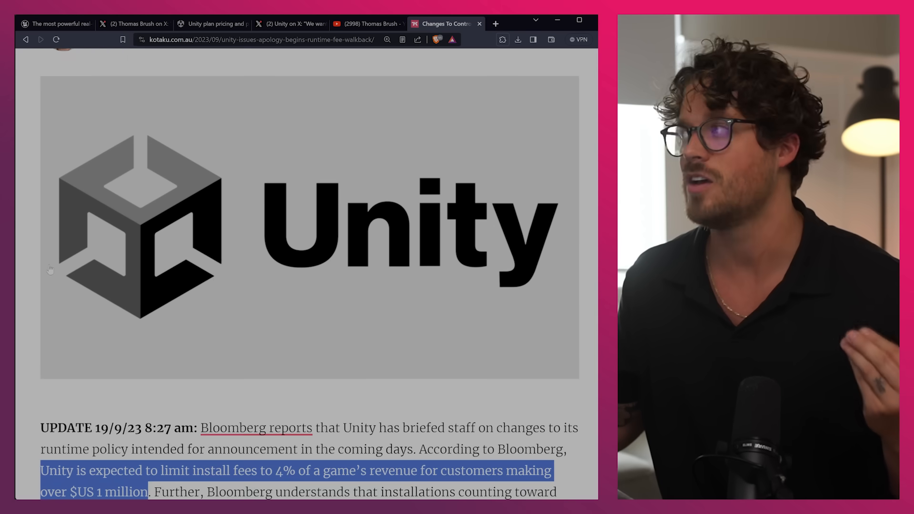
pyautogui.scroll(-3)
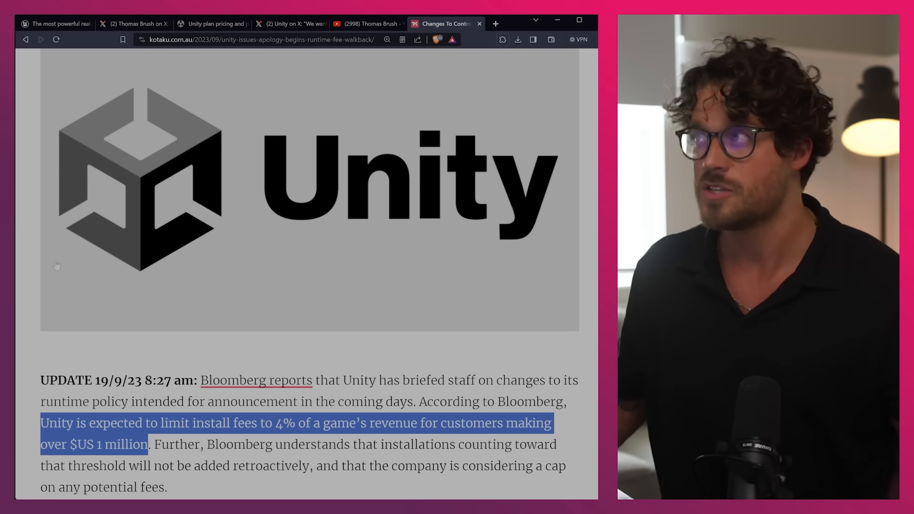
# - View the YouTube poll with Unreal leading 2024 engine picks at 42%, then the Unreal Engine homepage
pyautogui.click(368, 23)
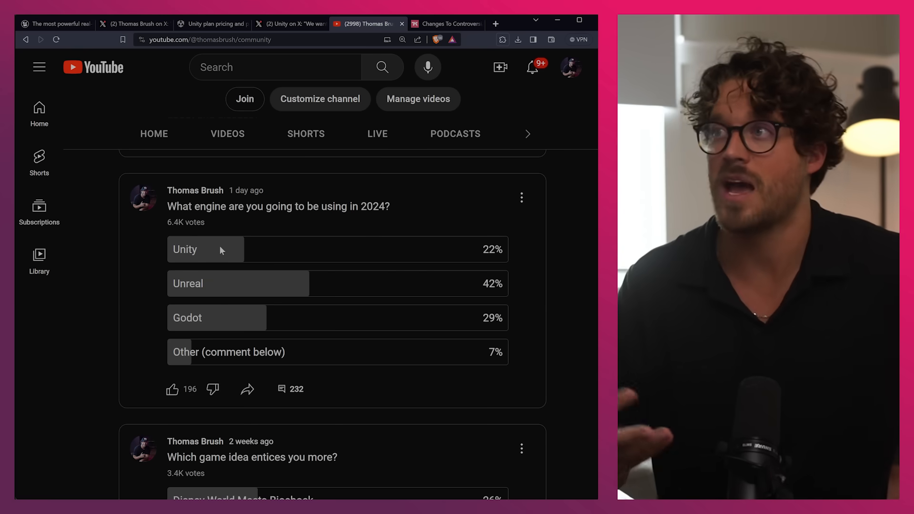
pyautogui.click(52, 23)
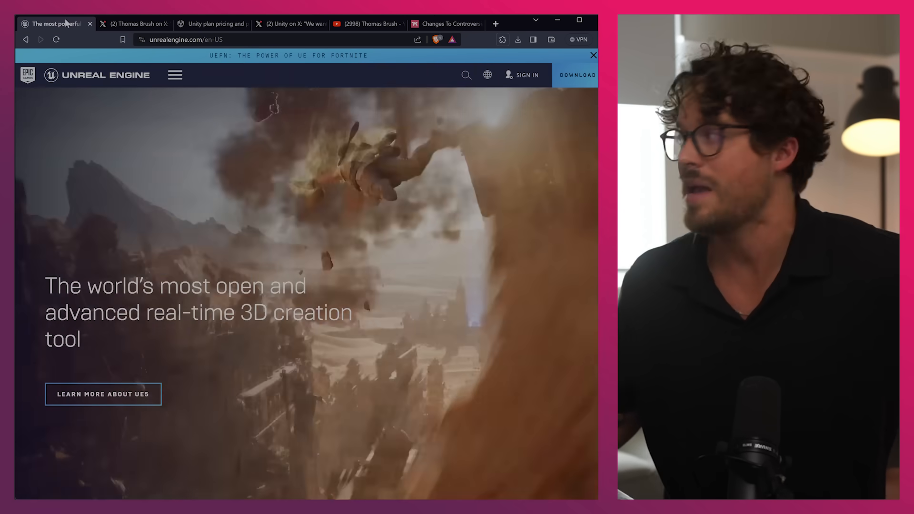